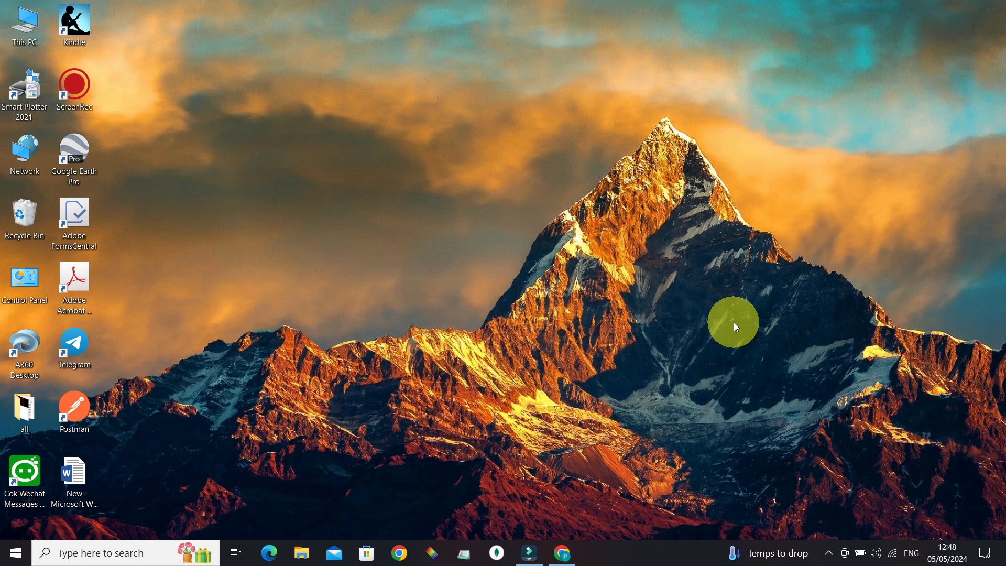
- Launch Chrome from the taskbar and focus the new tab's address bar
click(398, 552)
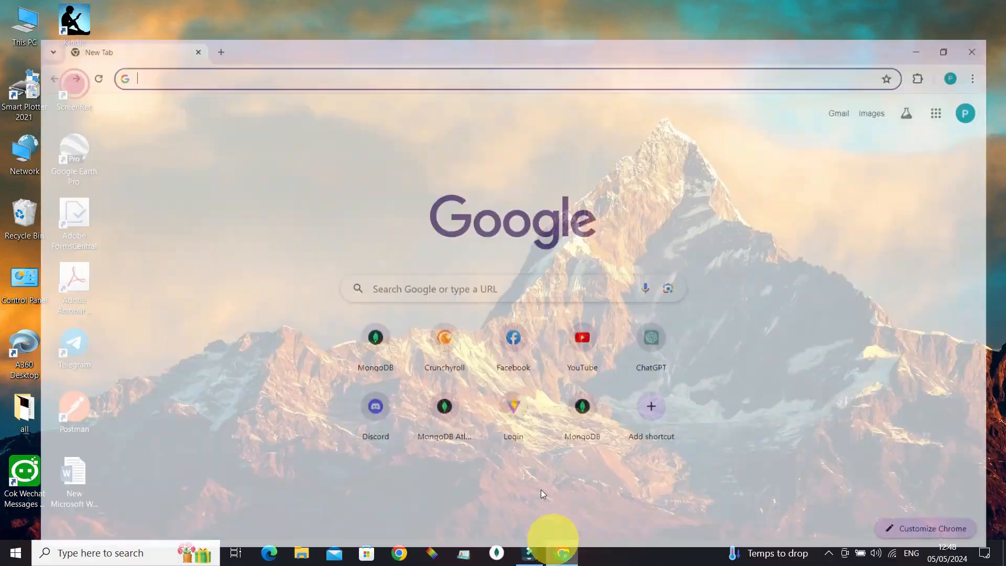
click(943, 52)
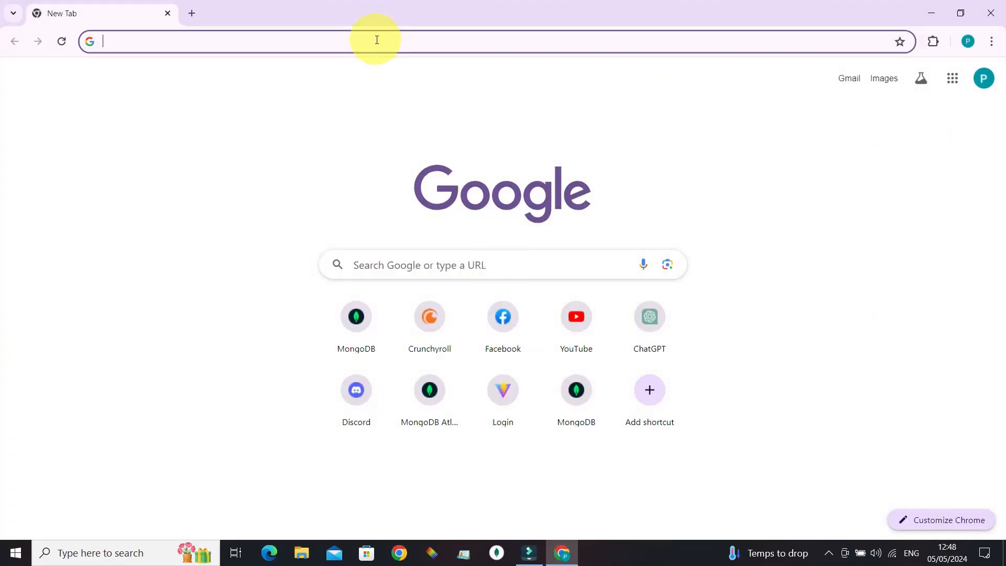
- Load crunchyroll.com and scroll to the footer with the company and account links
text(crunchyroll.com)
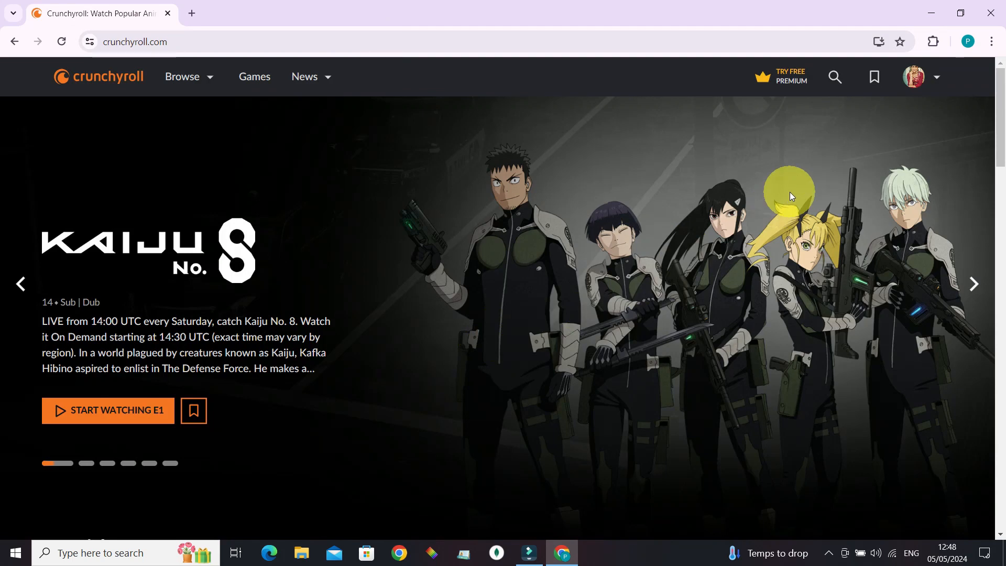
scroll(down, 3)
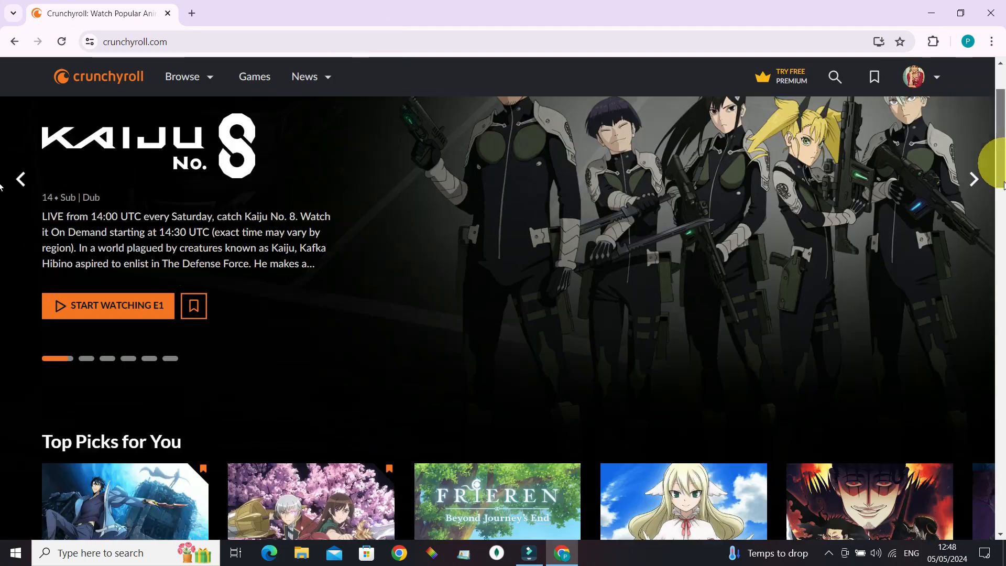
scroll(down, 3)
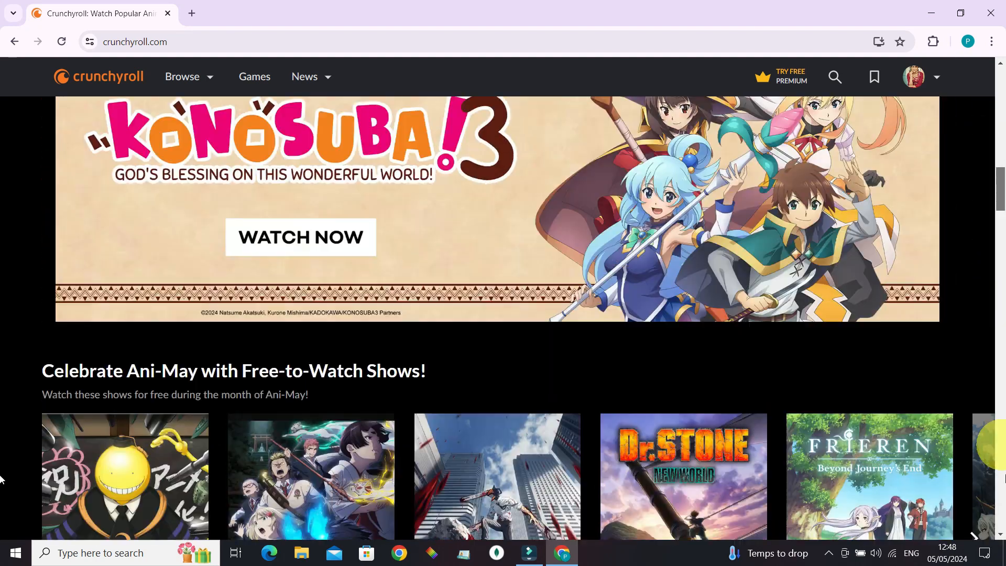
scroll(down, 3)
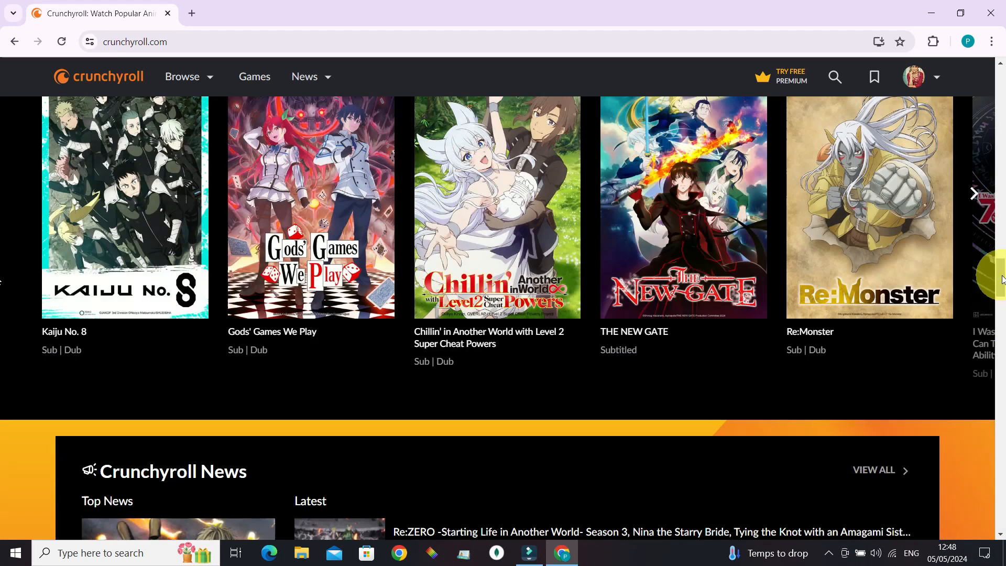
scroll(down, 3)
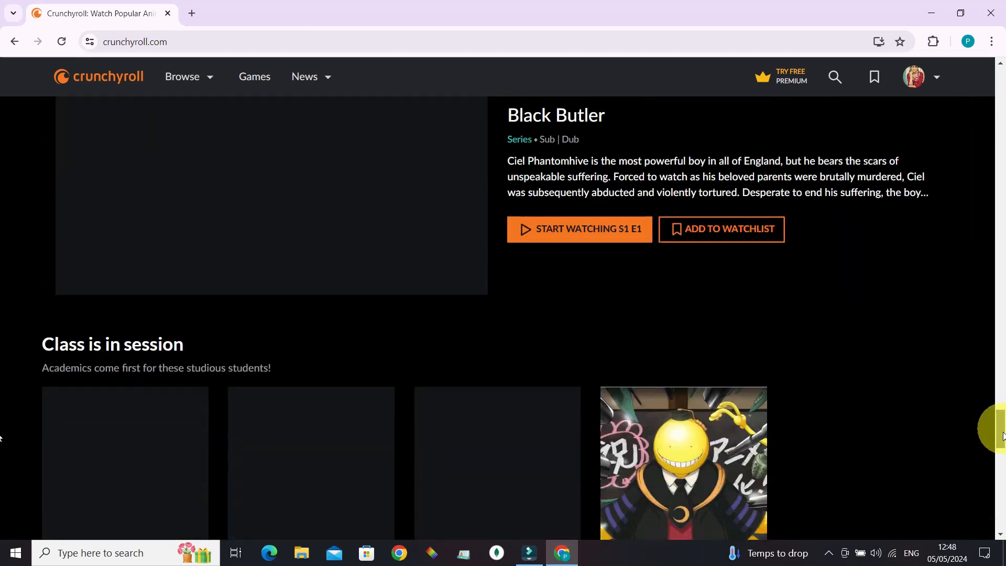
scroll(down, 3)
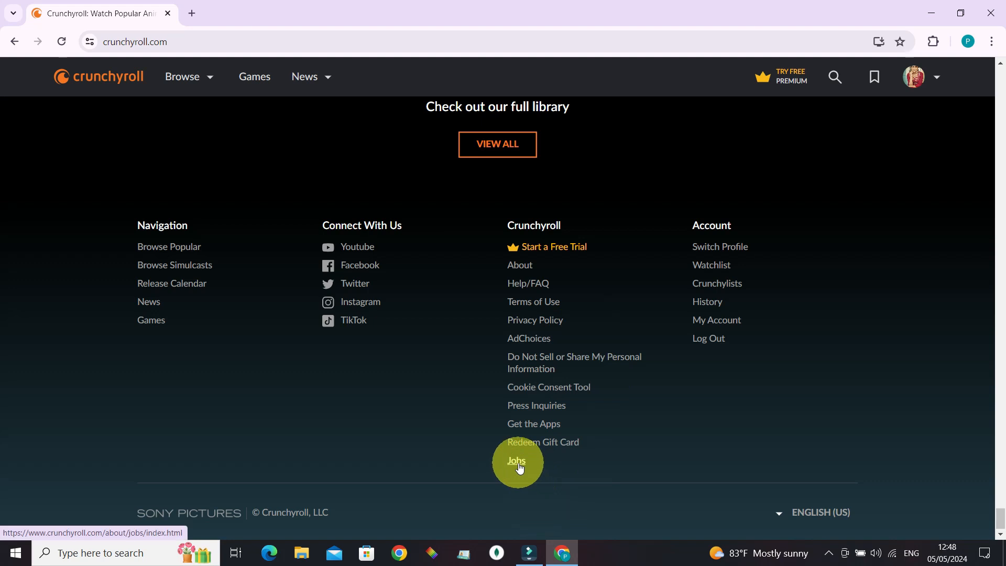
- Follow the footer Jobs link and scroll past the world map to the 12 offices list
click(515, 461)
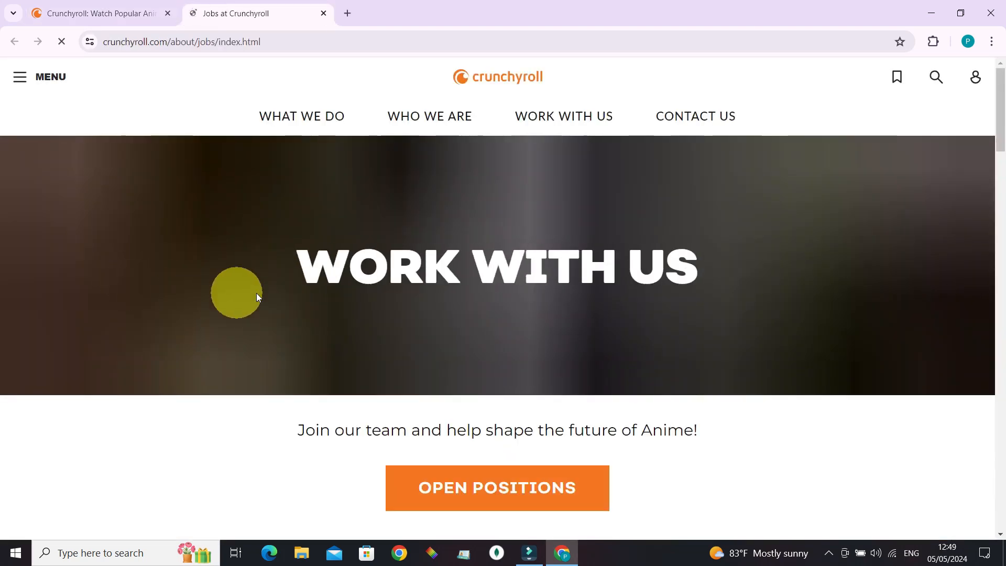
scroll(down, 3)
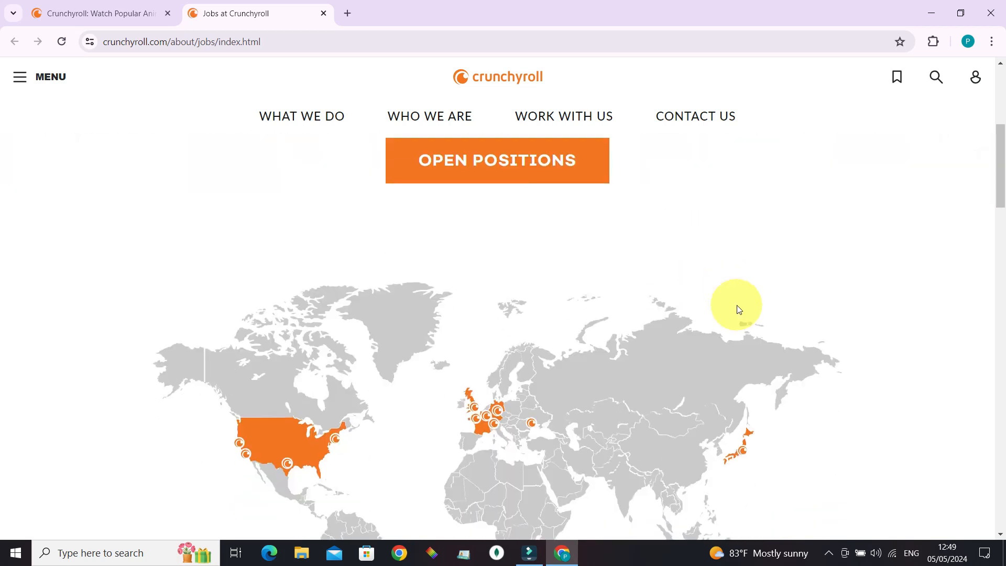
mouse_move(699, 265)
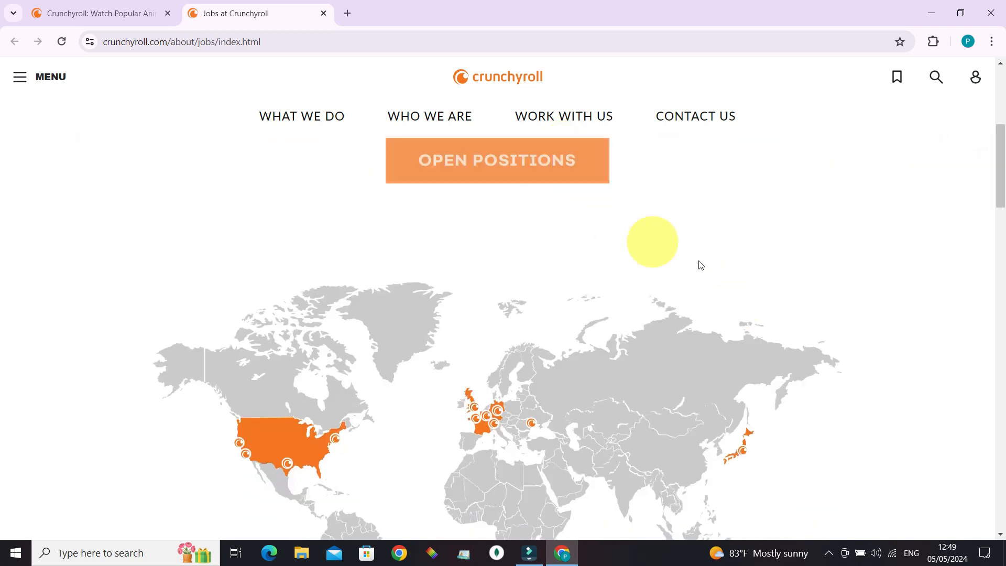
scroll(down, 3)
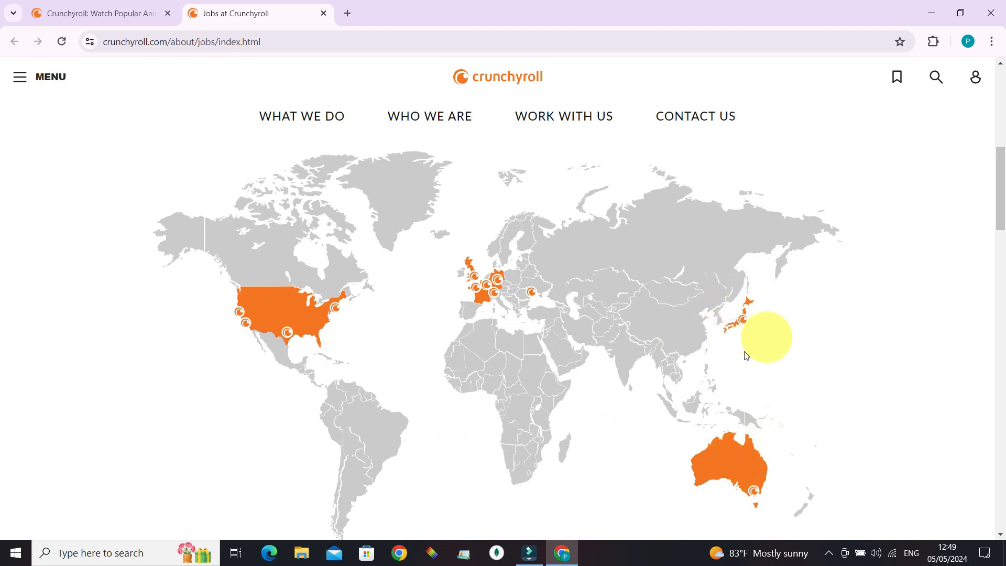
mouse_move(411, 370)
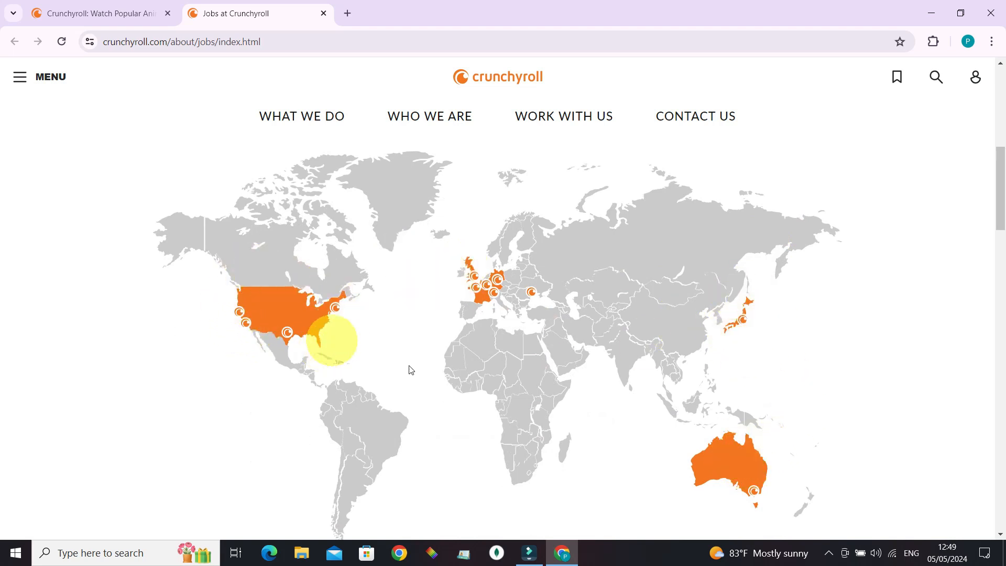
mouse_move(727, 346)
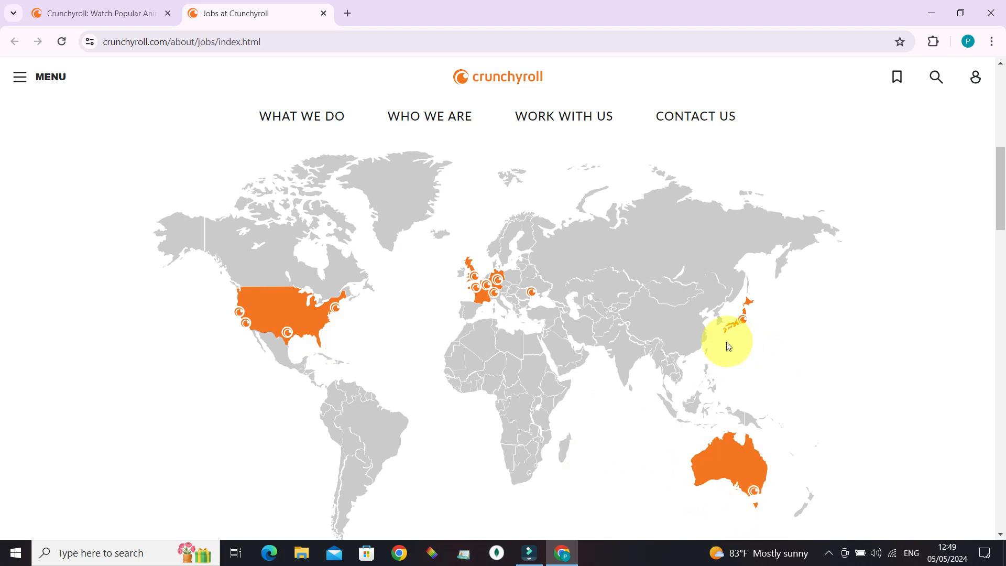
mouse_move(547, 338)
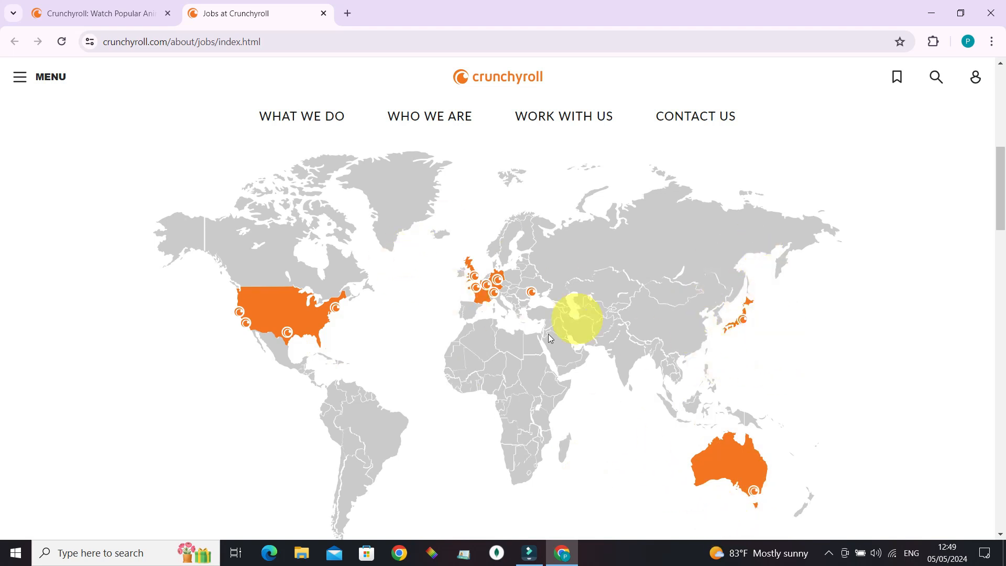
scroll(down, 3)
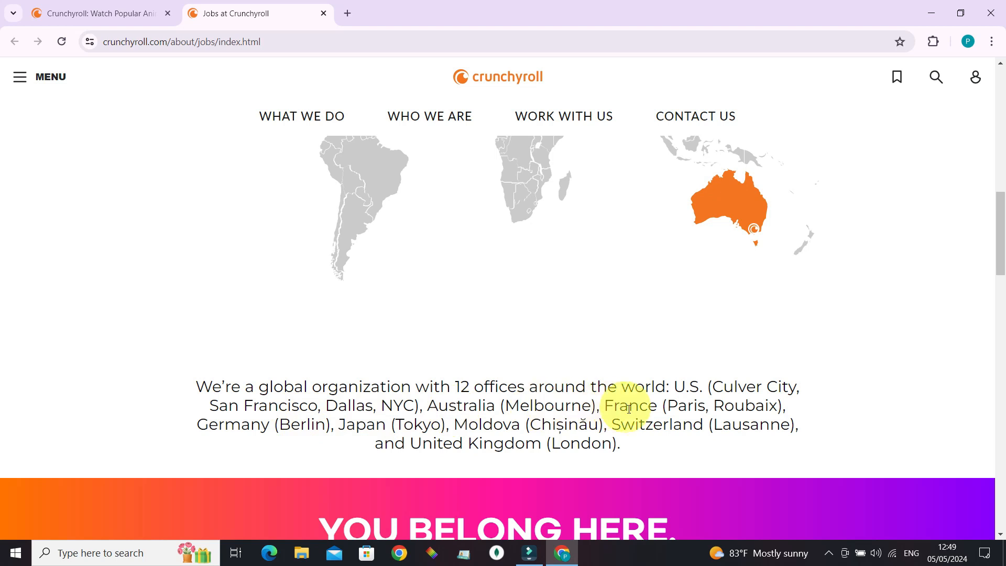
mouse_move(625, 398)
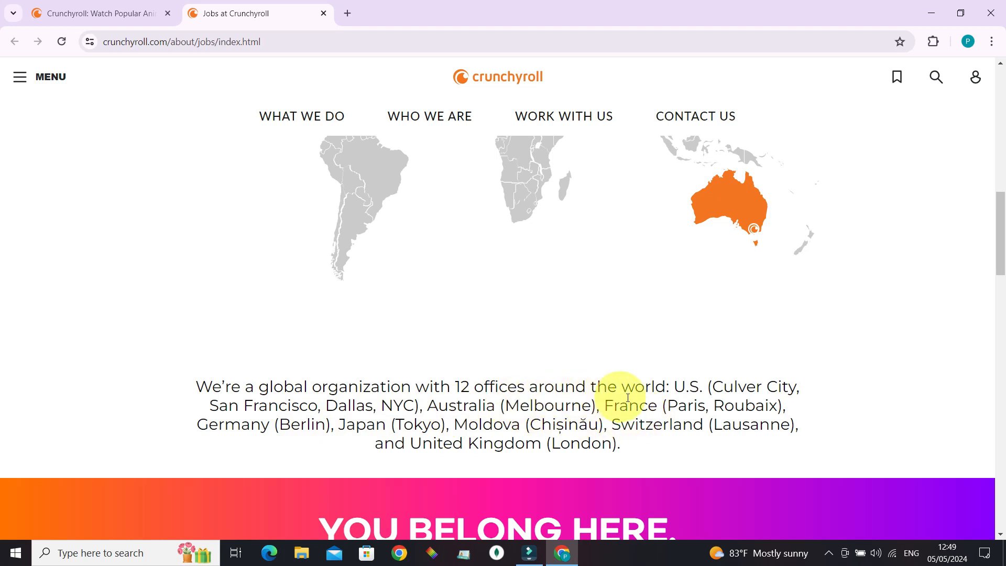
mouse_move(782, 398)
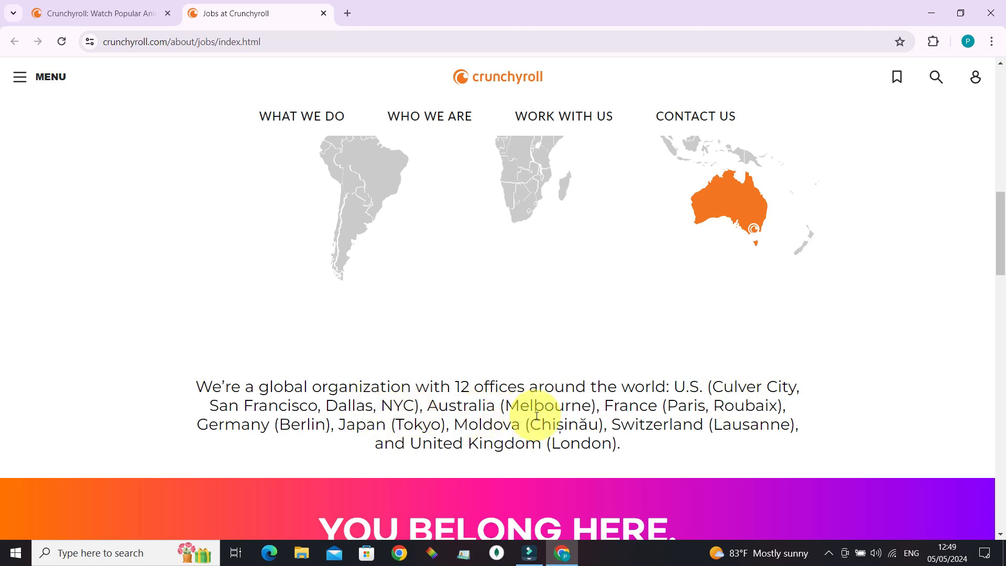
- Scroll to the open positions list showing Enterprise Technology roles, including Principal Software Engineer, Hyderabad
scroll(down, 3)
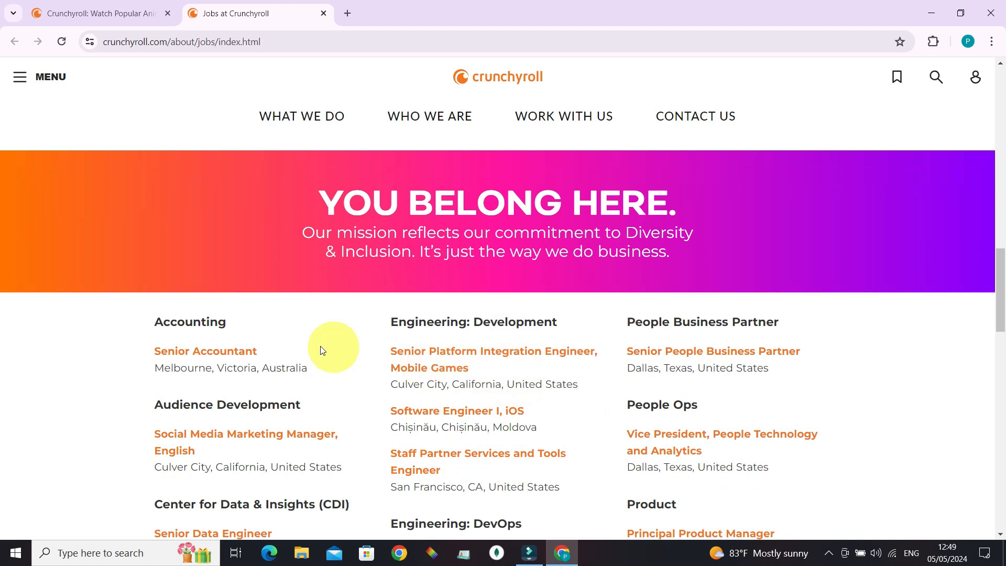
scroll(down, 3)
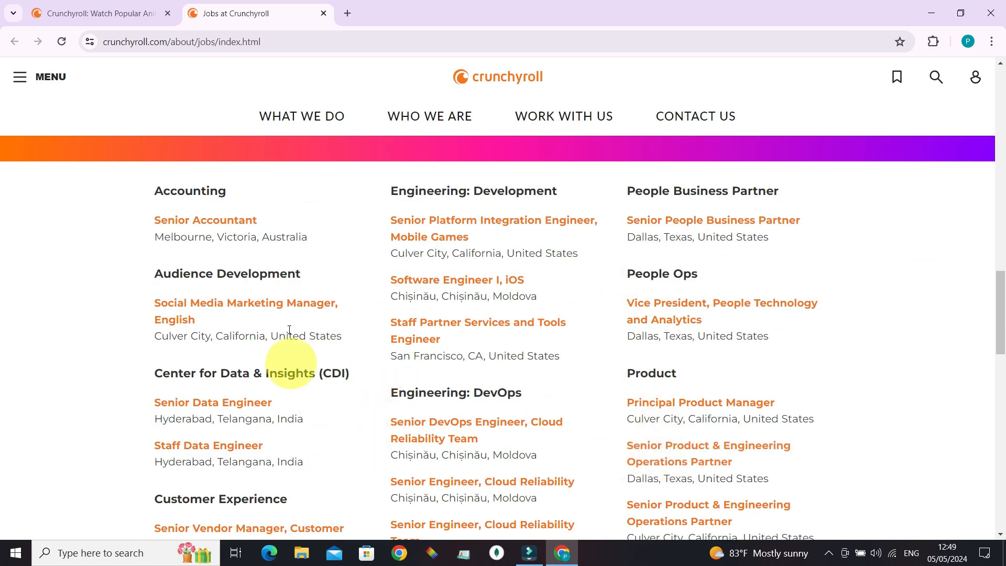
scroll(down, 3)
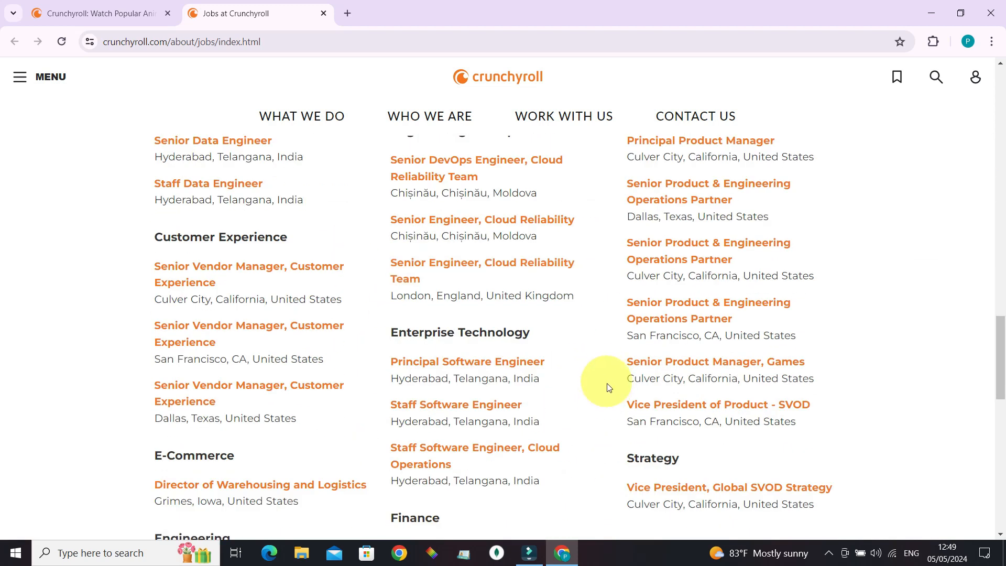
mouse_move(588, 404)
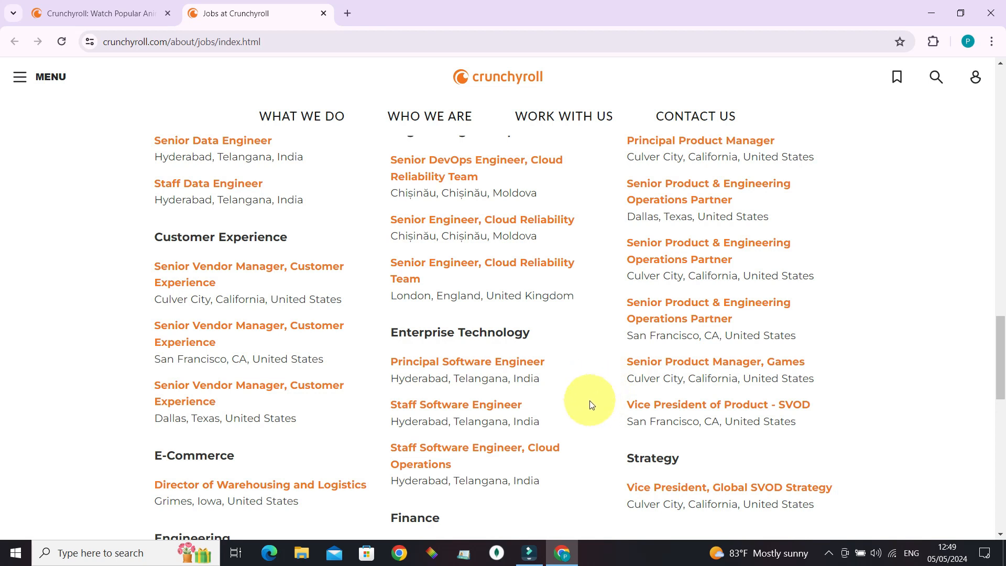
mouse_move(449, 372)
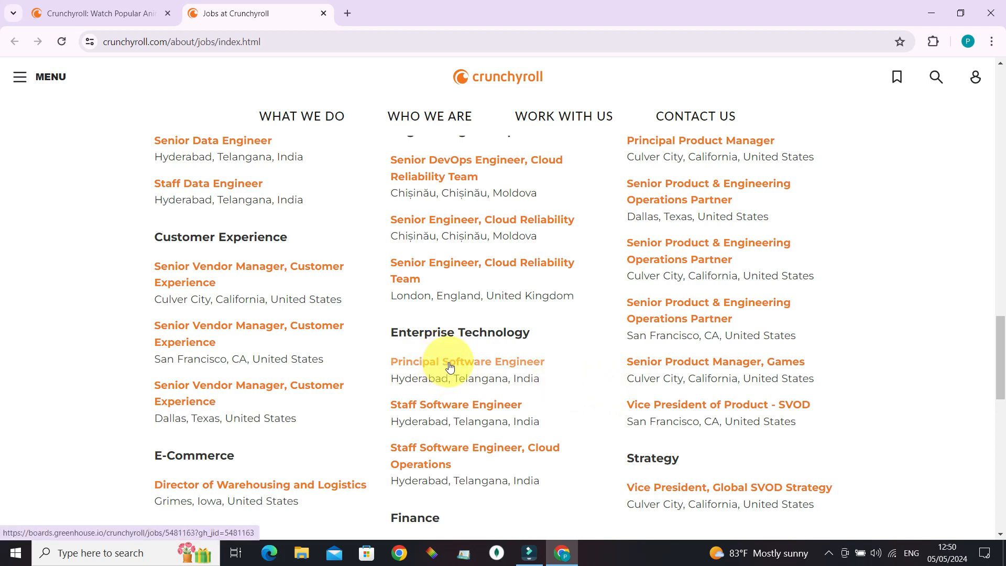
- Open the Principal Software Engineer posting on Greenhouse and scroll through its requirements and role description
click(466, 362)
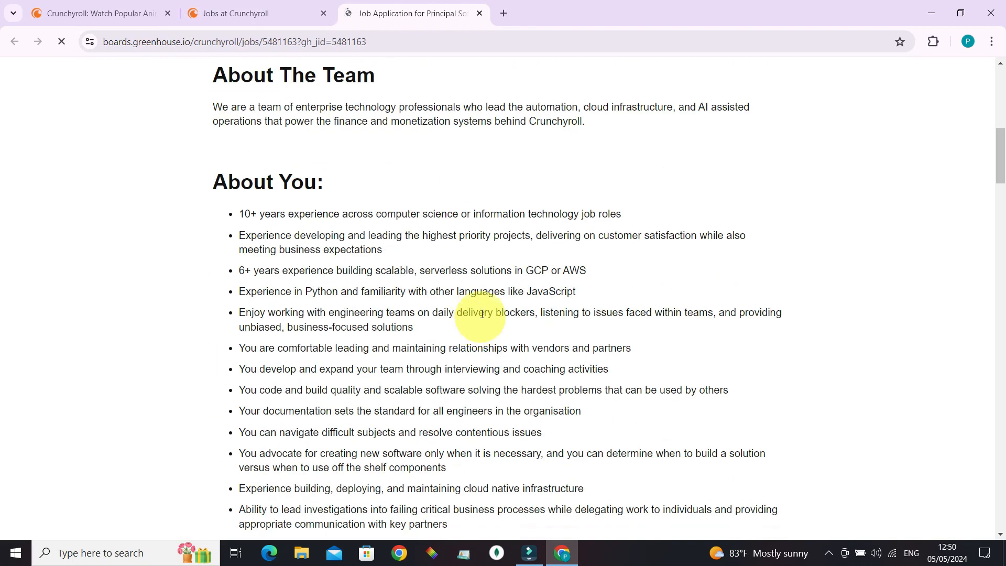
scroll(down, 3)
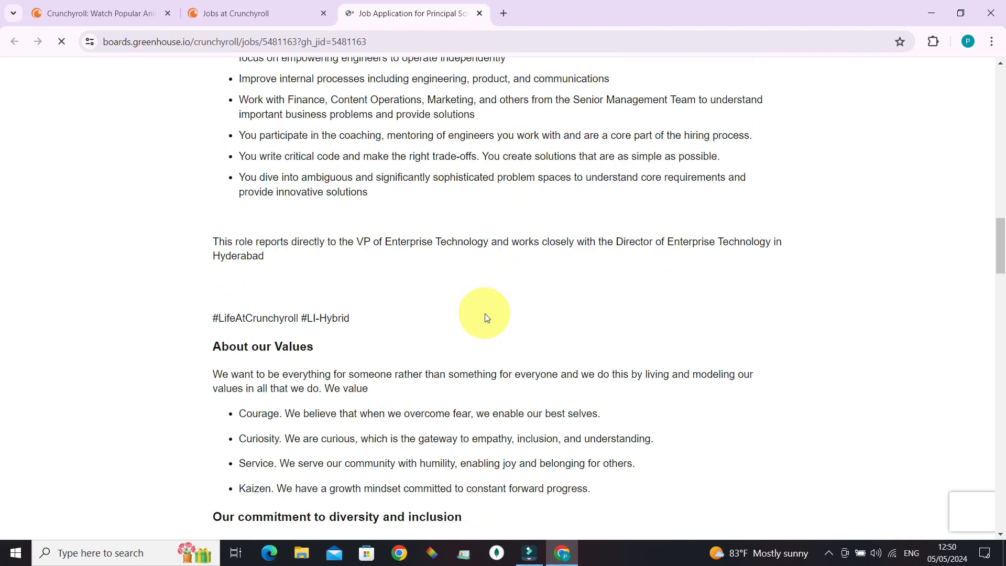
scroll(down, 3)
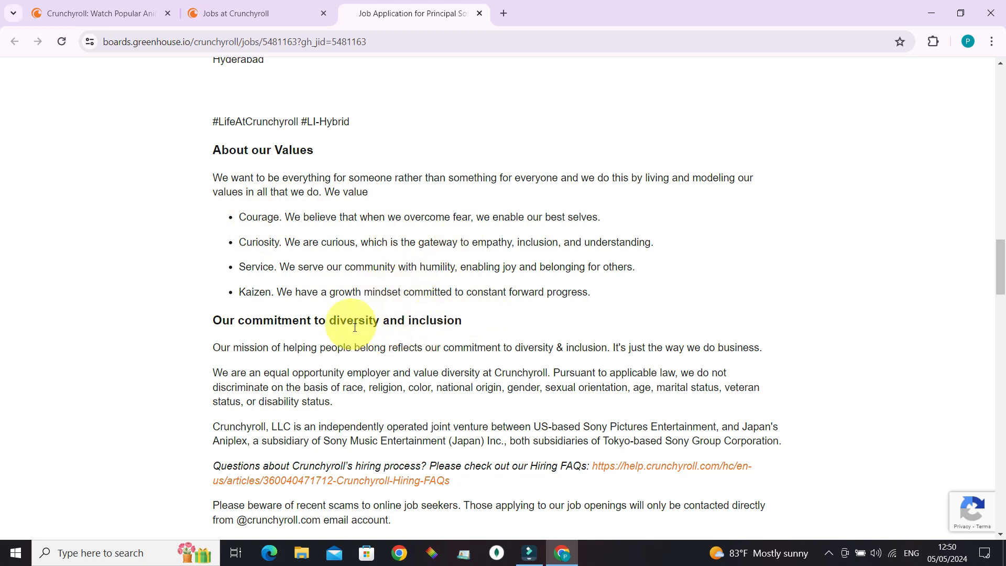
scroll(down, 3)
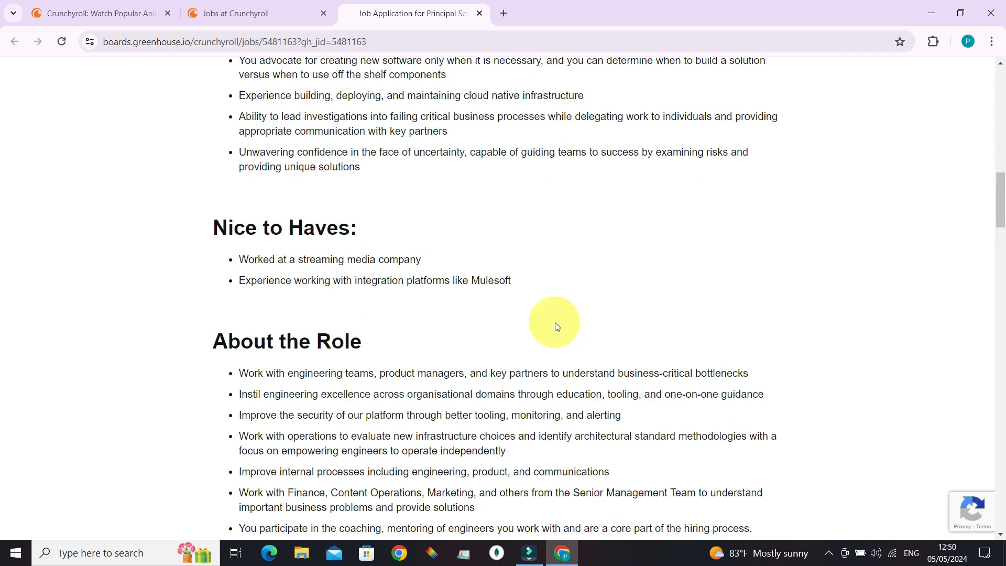
- Scroll the posting down to the empty Apply for this Job form
scroll(down, 3)
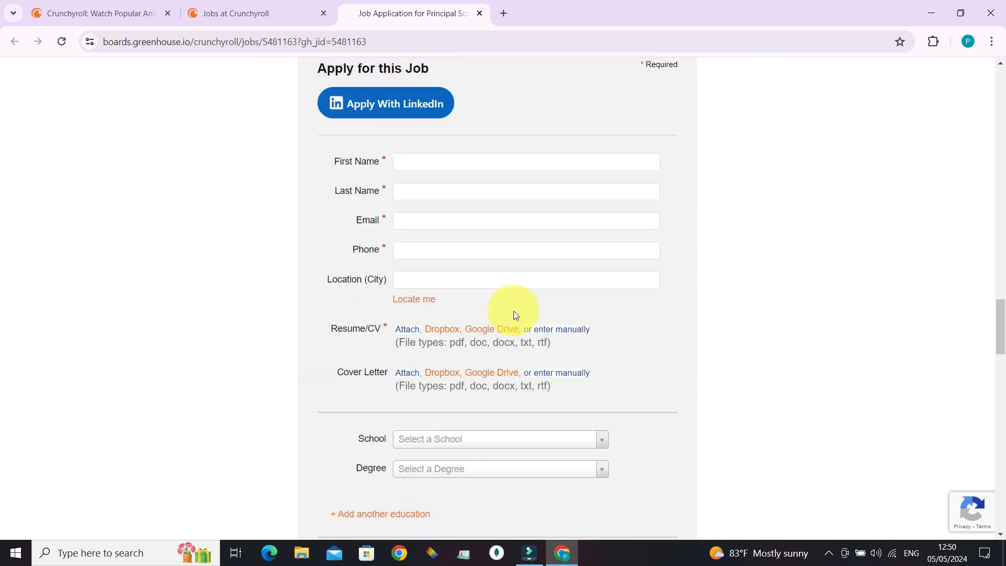
mouse_move(556, 184)
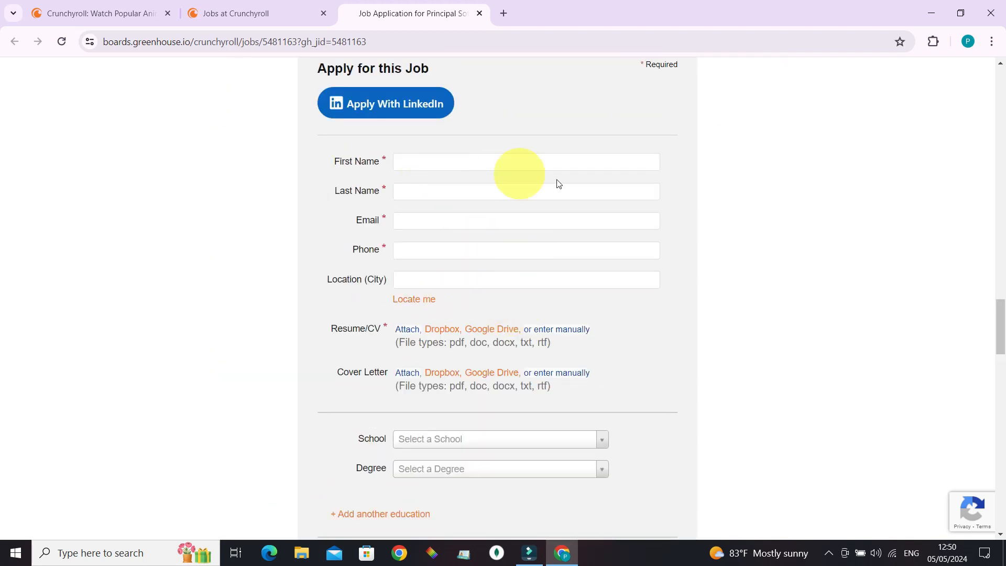
scroll(down, 3)
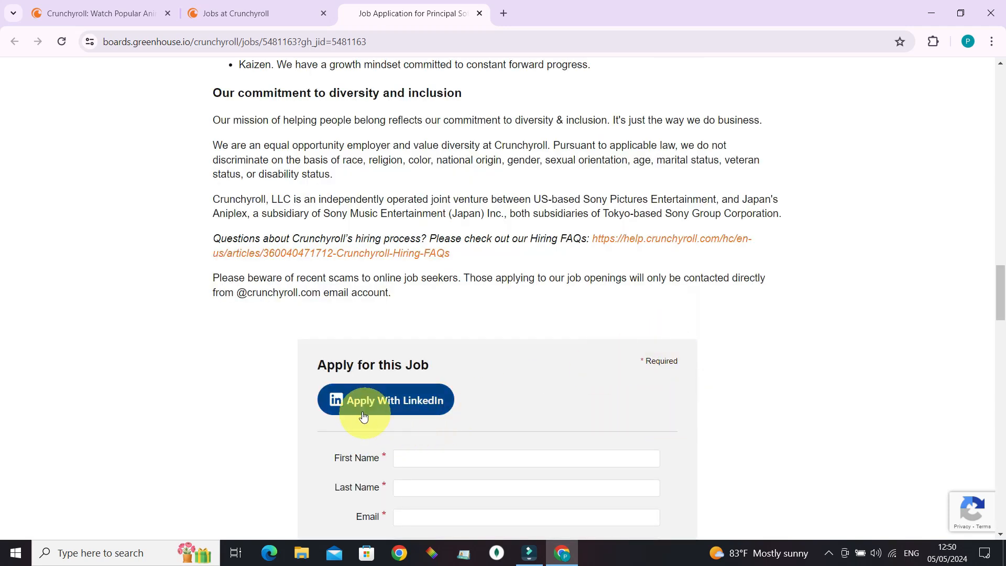
mouse_move(387, 407)
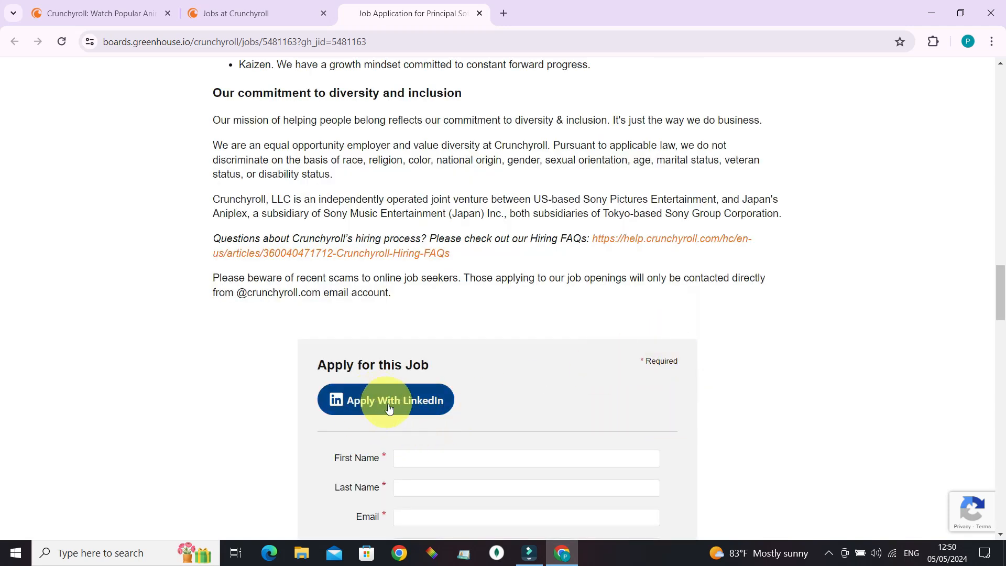